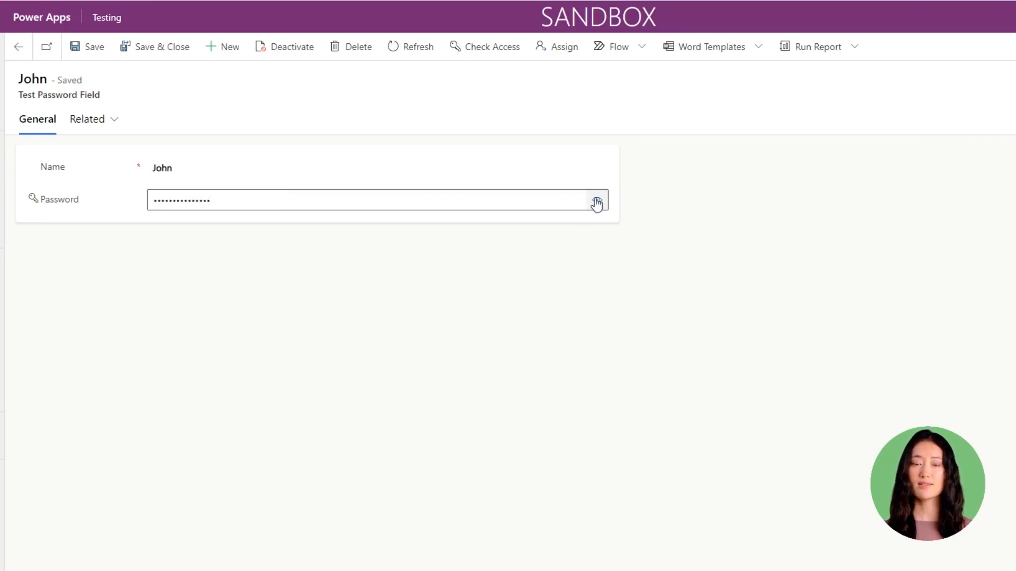
Reveal the masked password on John's Test Password Field record using the eye icon
left_click(595, 199)
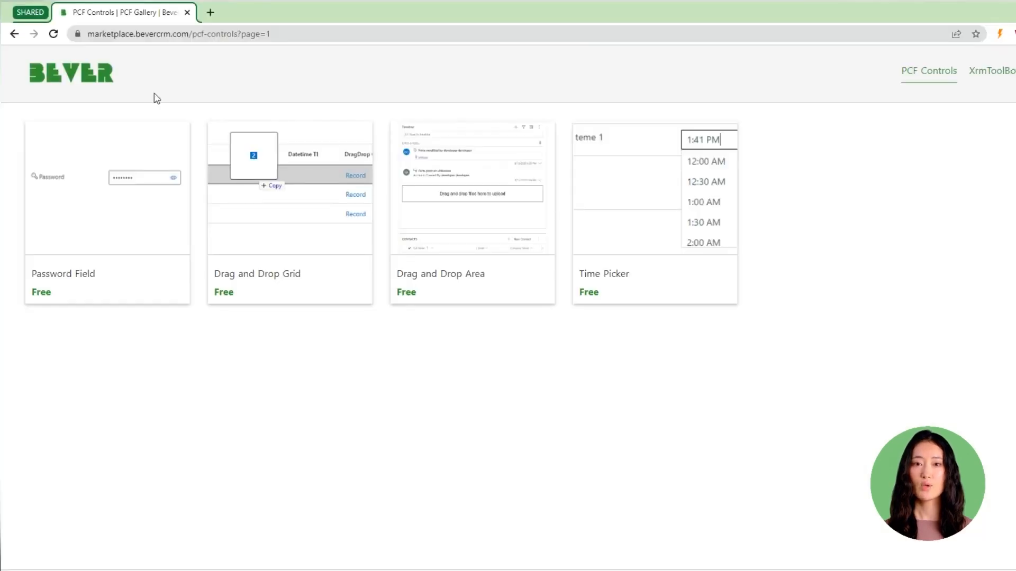
left_click(179, 34)
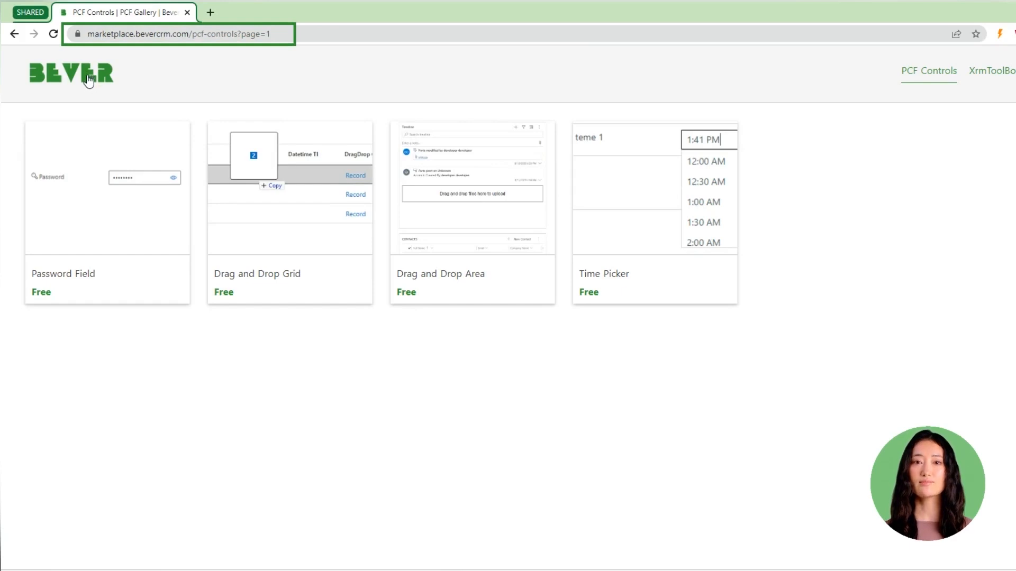
mouse_move(93, 225)
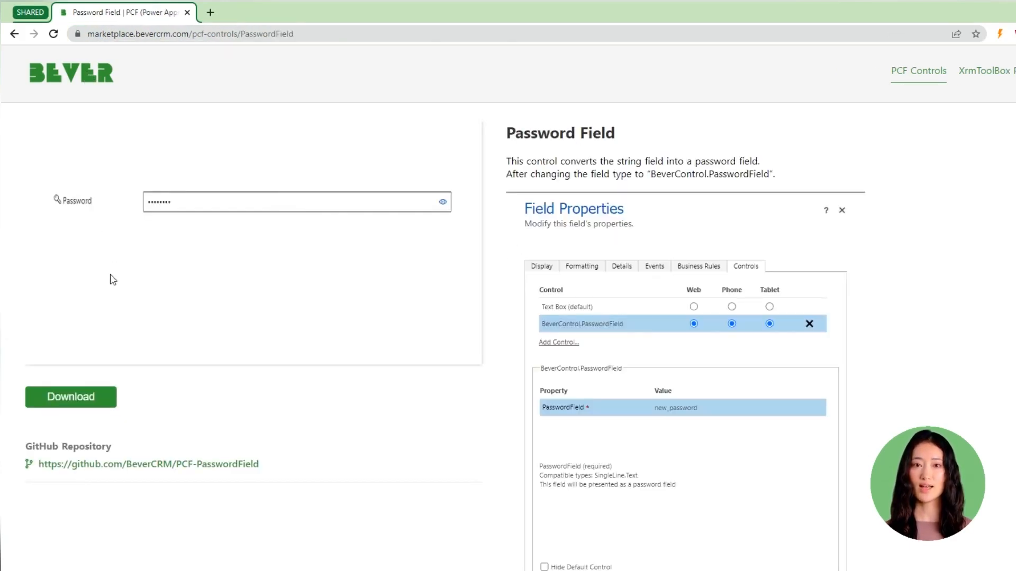
left_click(70, 397)
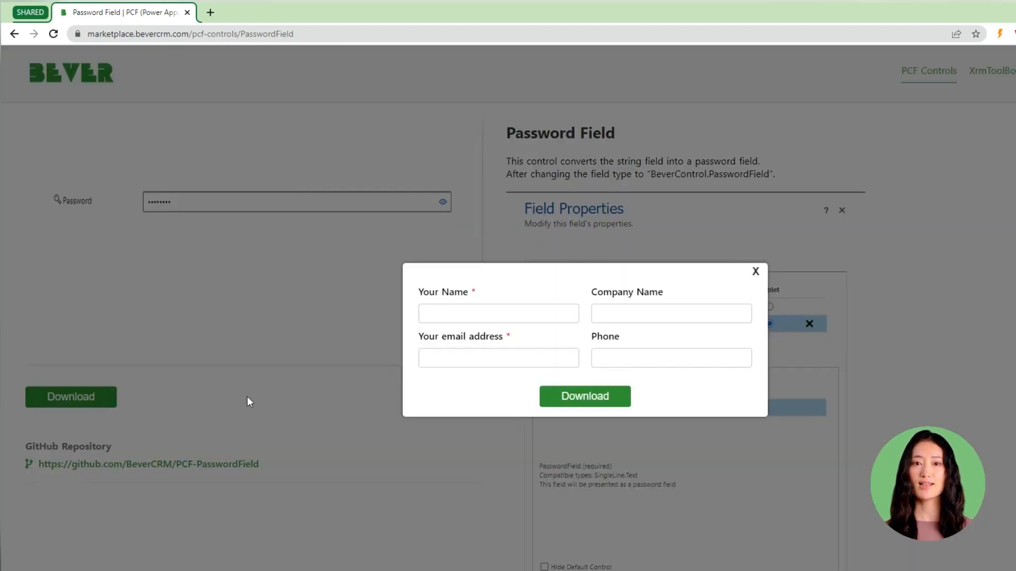
type("my comp")
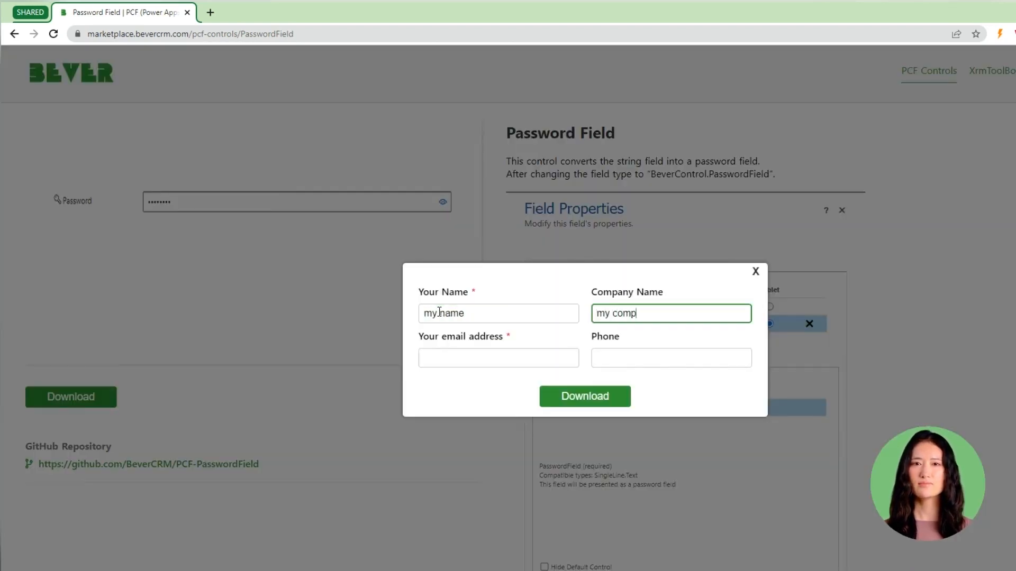
type("myemail@example.com")
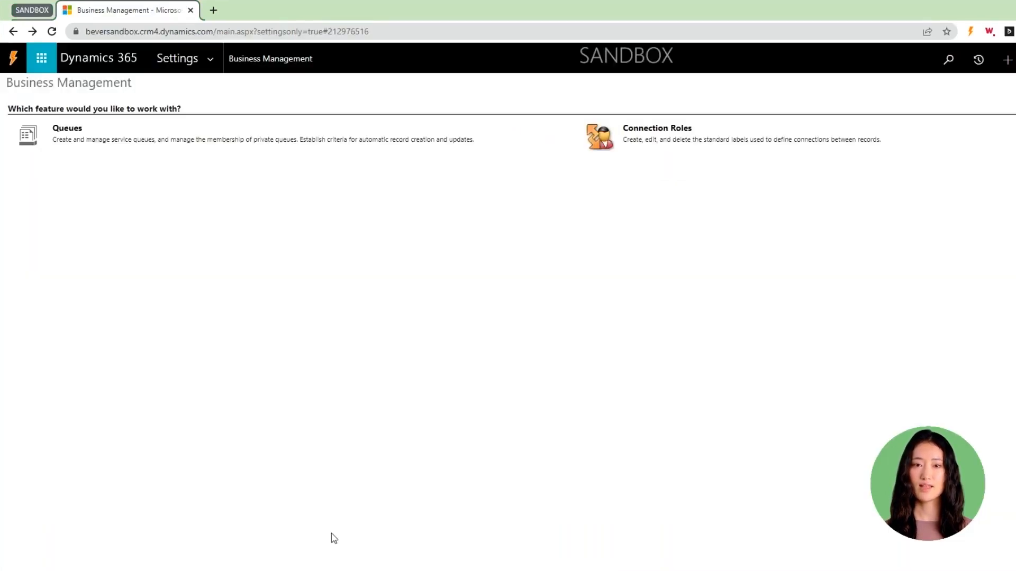
left_click(177, 58)
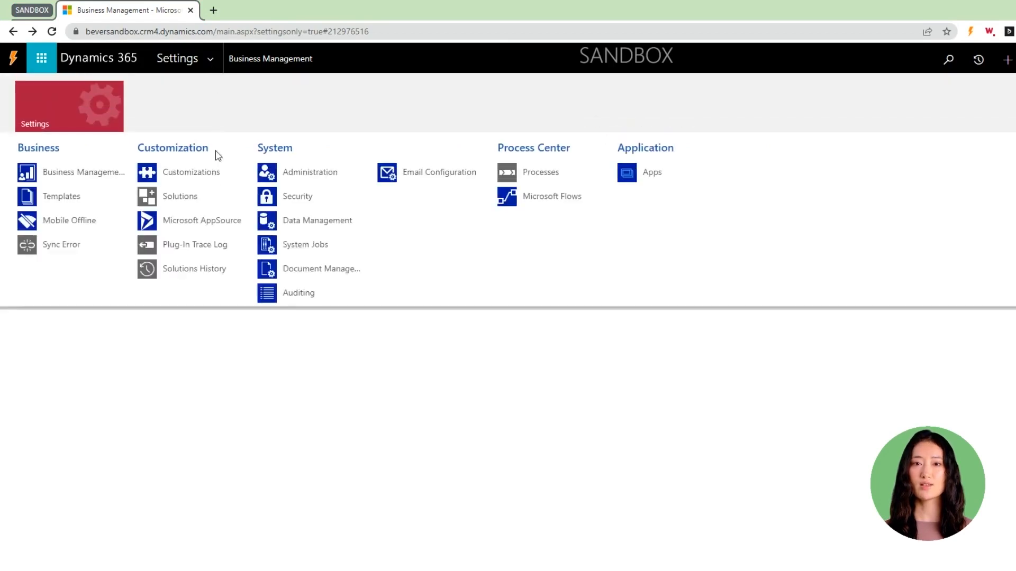
left_click(179, 196)
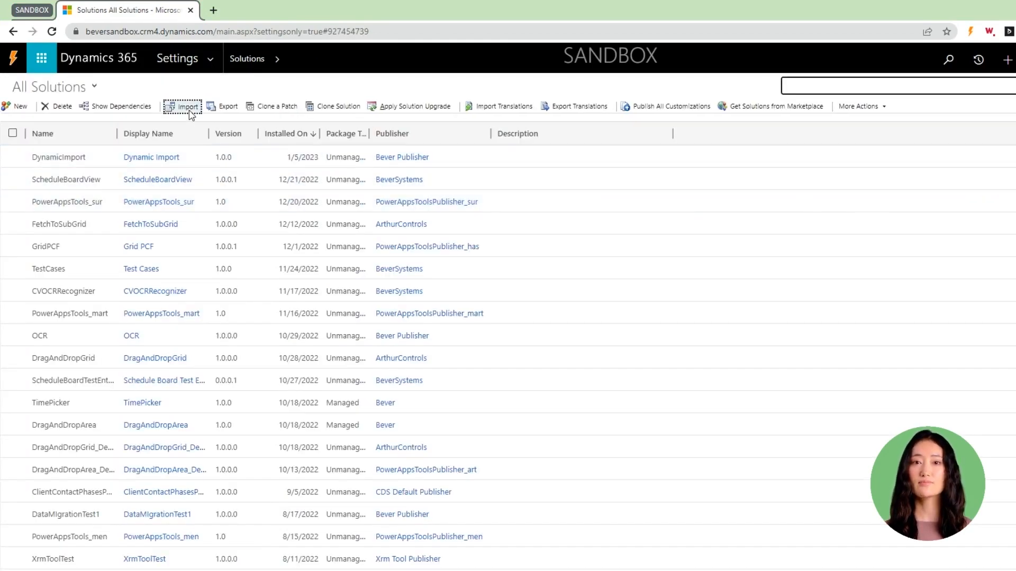
Import the PasswordField_1_0_0_managed.zip solution package through the import wizard
left_click(187, 106)
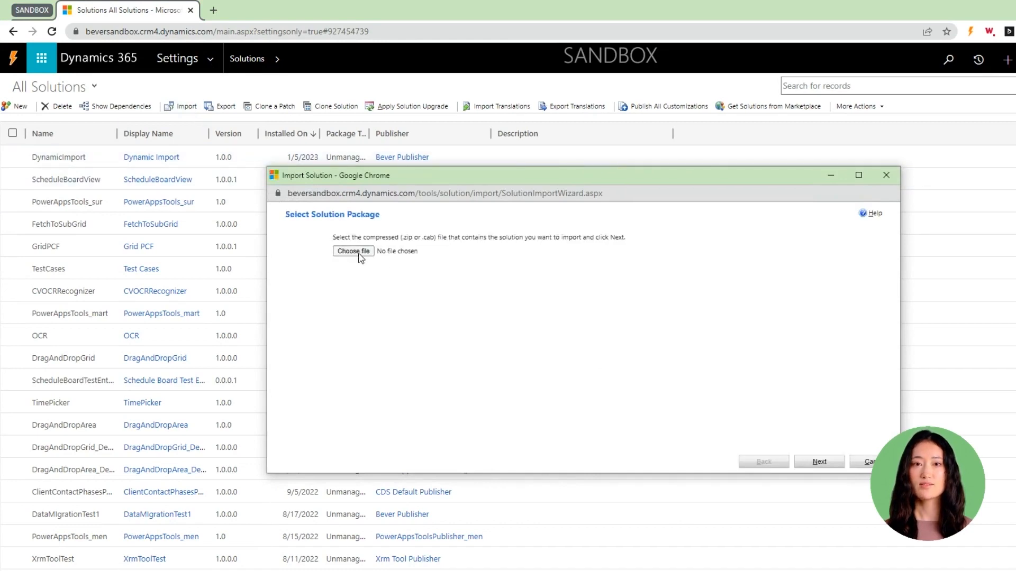
left_click(353, 251)
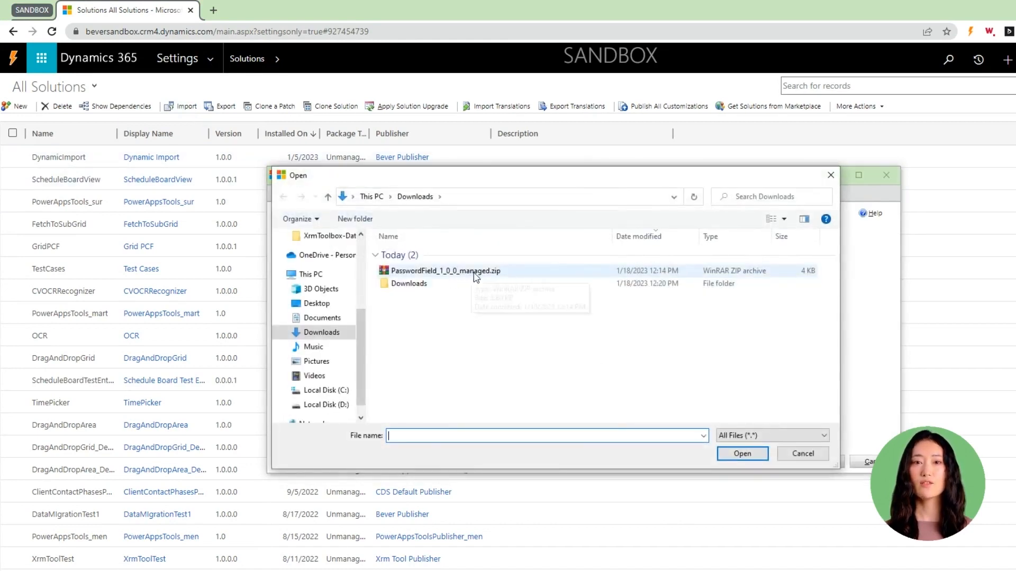
left_click(741, 454)
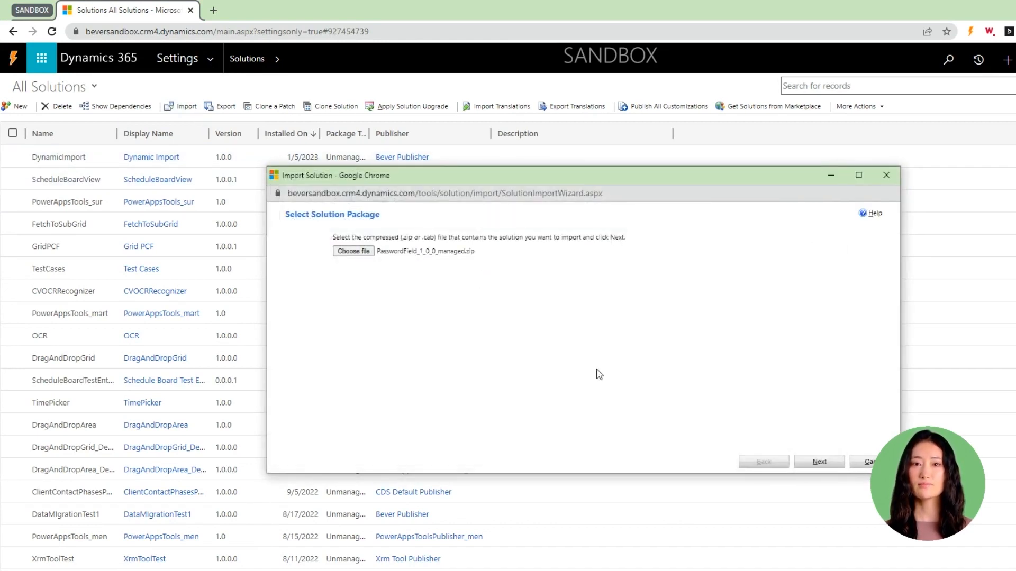
left_click(818, 461)
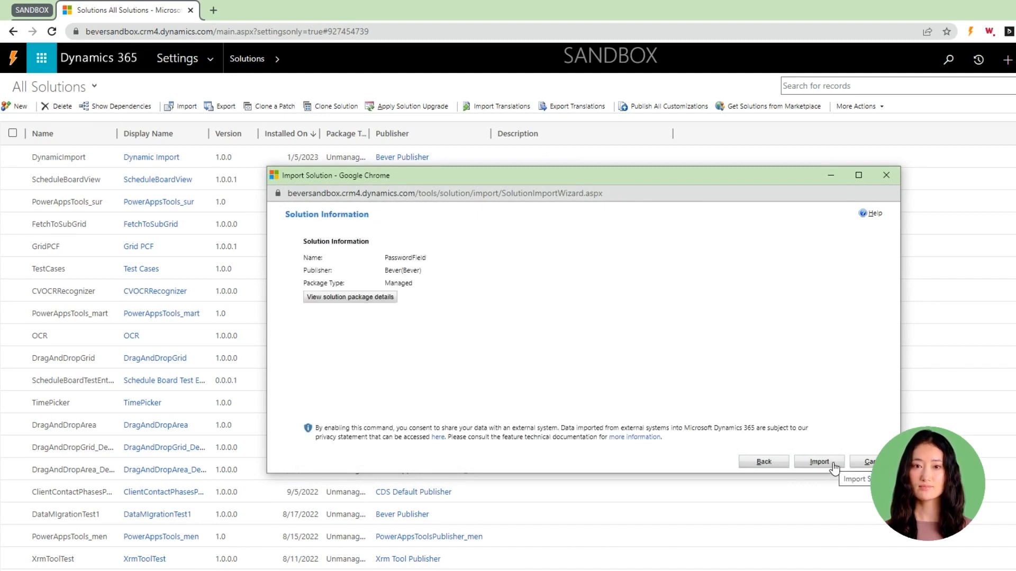
left_click(819, 461)
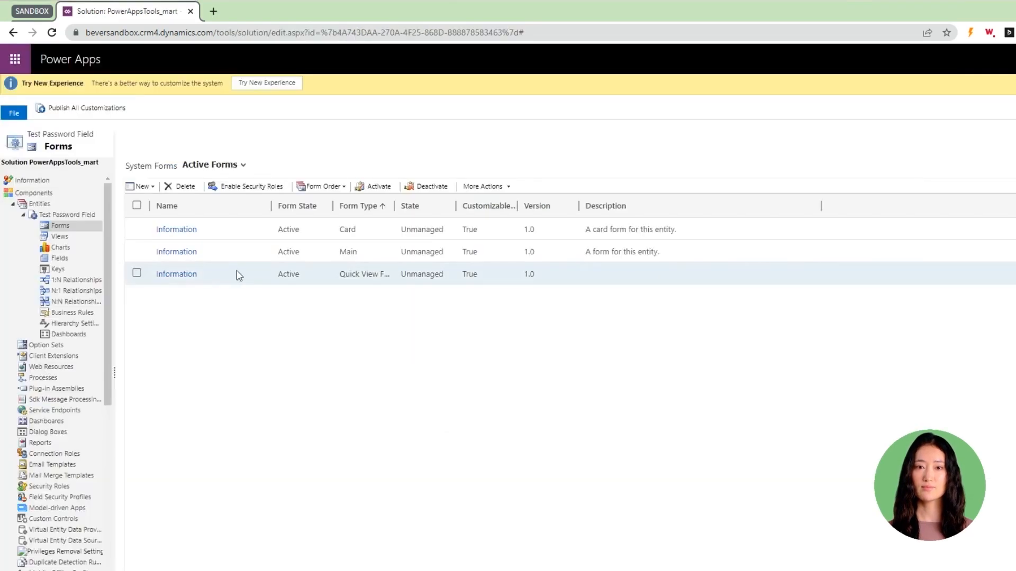
Open the Test Password Field entity's Main form in the form editor
left_click(136, 252)
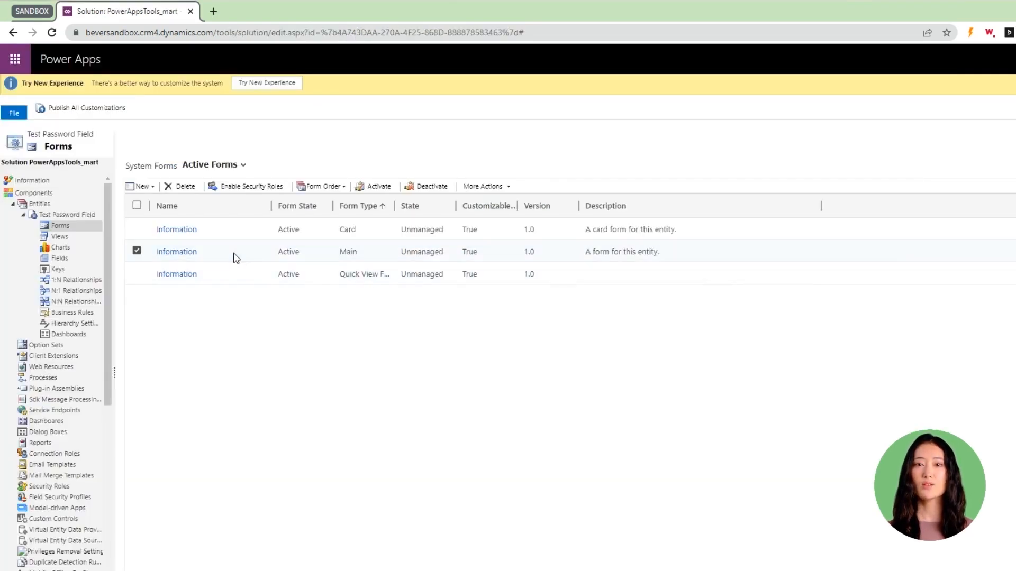
double_click(176, 251)
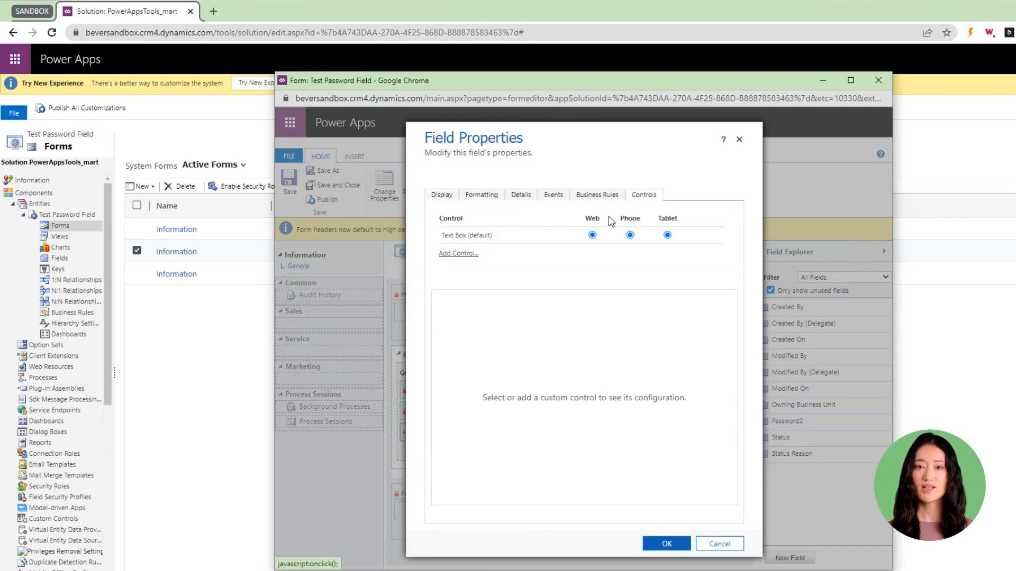
Add the BeverControl.PasswordField control to the password field for web, phone and tablet
left_click(457, 253)
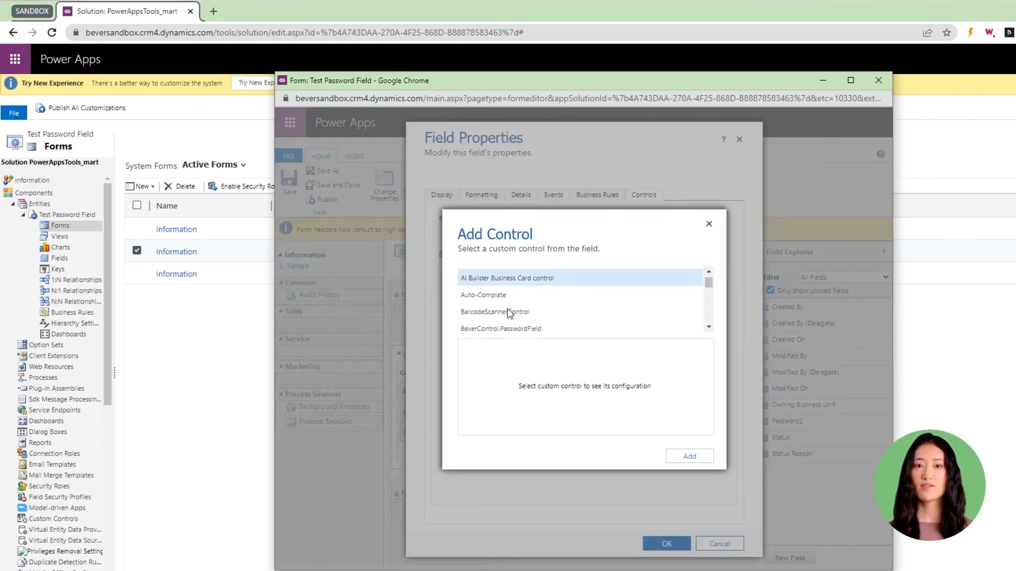
left_click(689, 456)
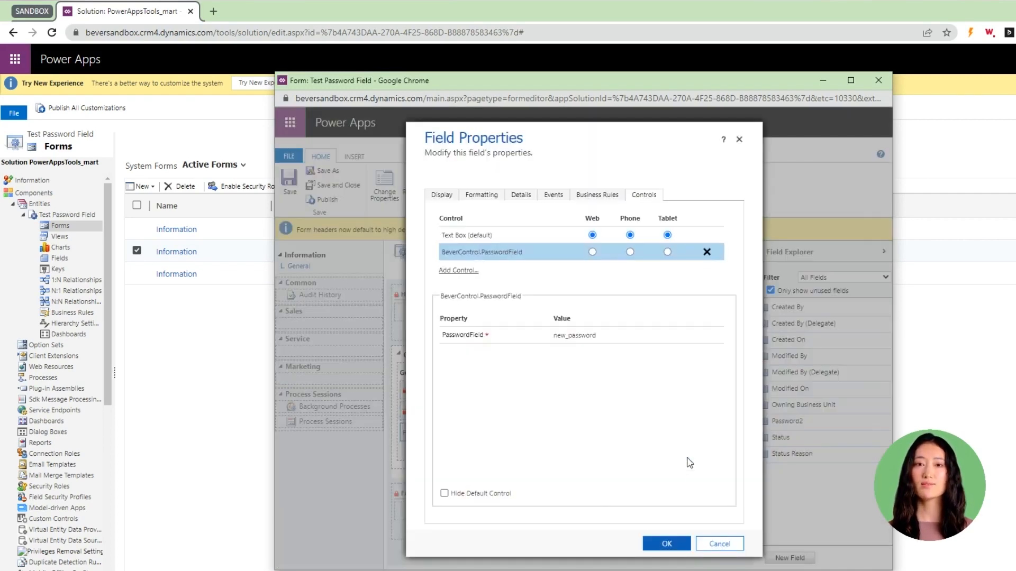
left_click(591, 251)
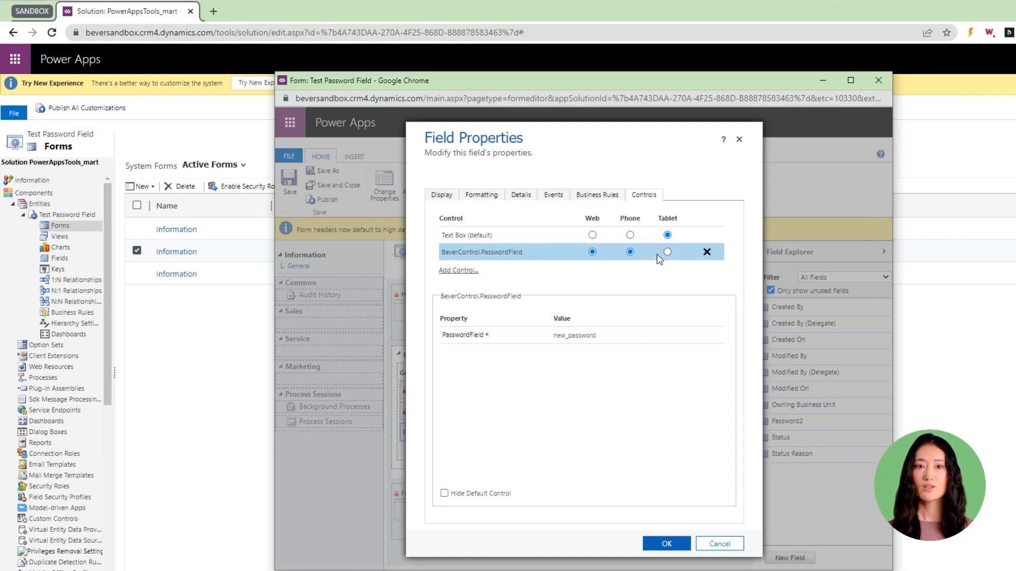
left_click(666, 252)
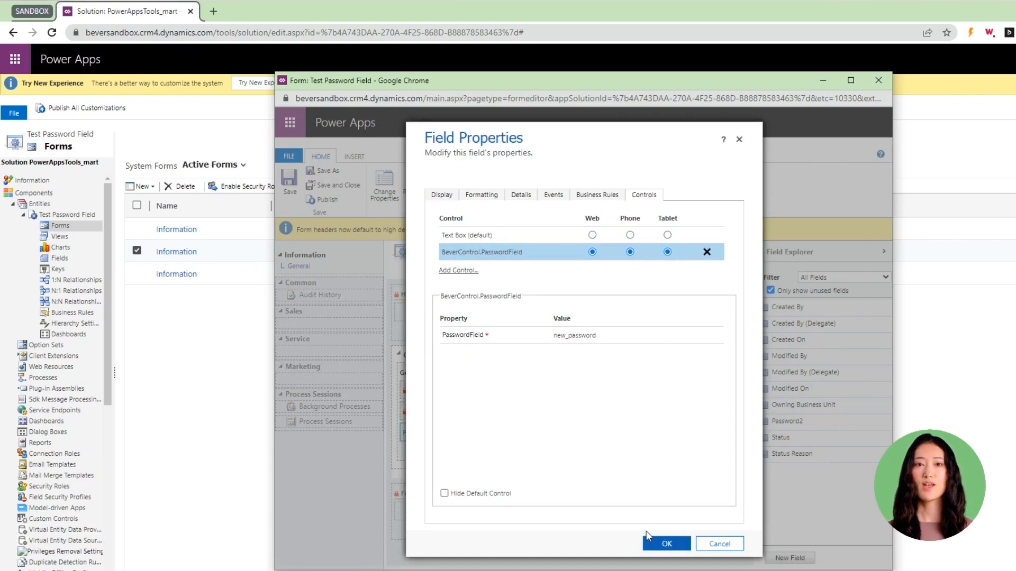
left_click(666, 543)
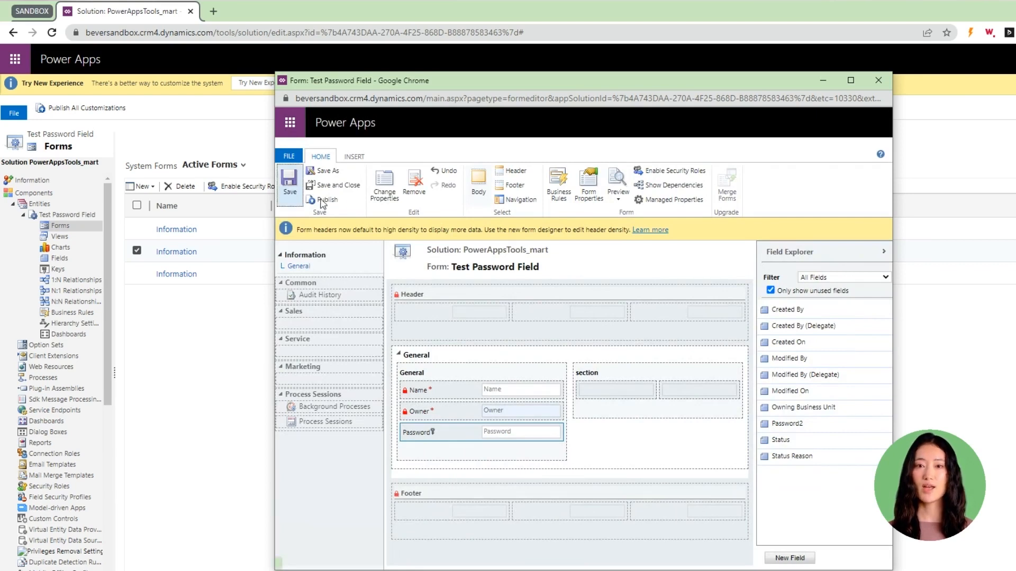
Publish the Test Password Field Main form with the Bever password control
left_click(322, 200)
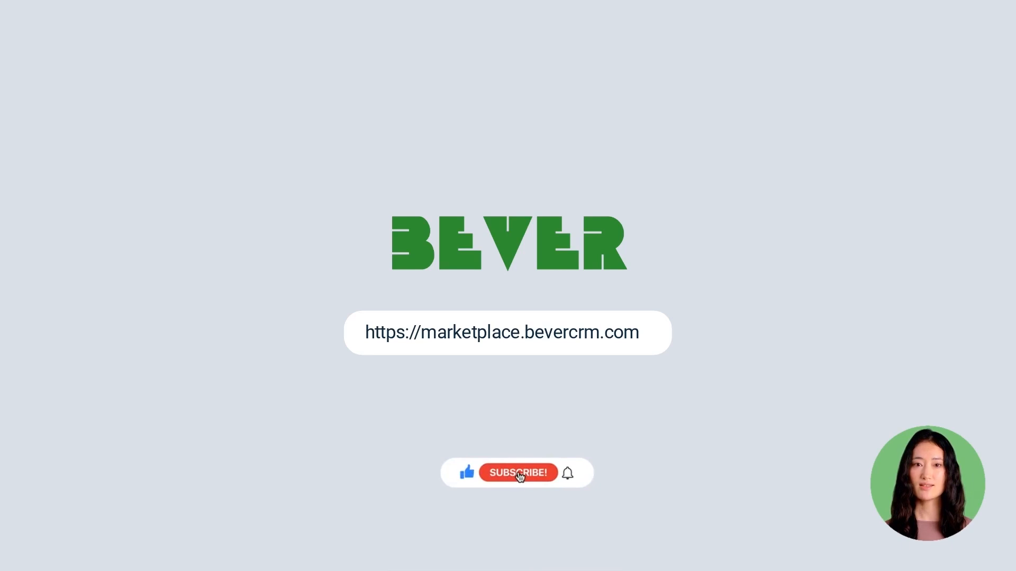
left_click(517, 472)
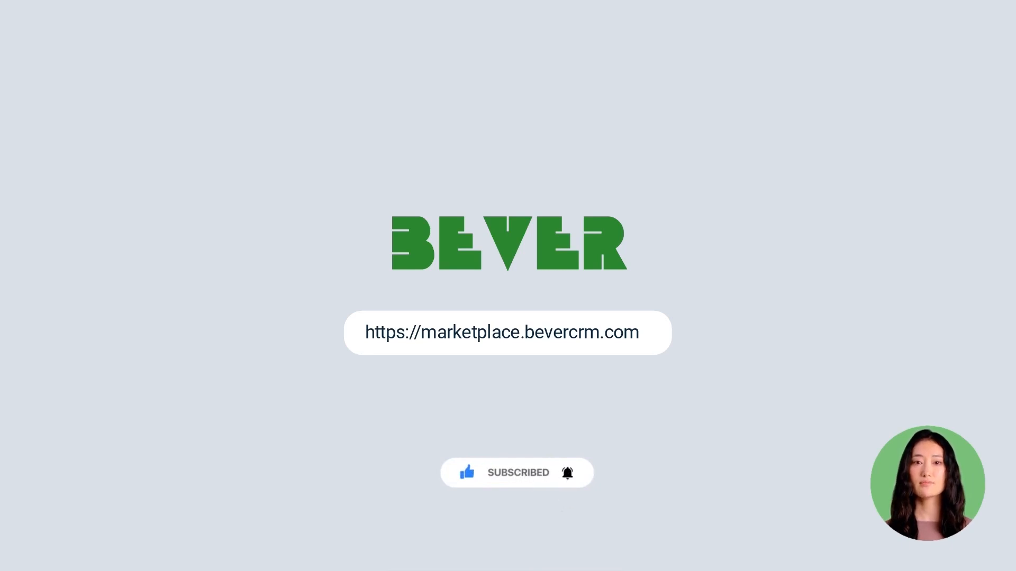